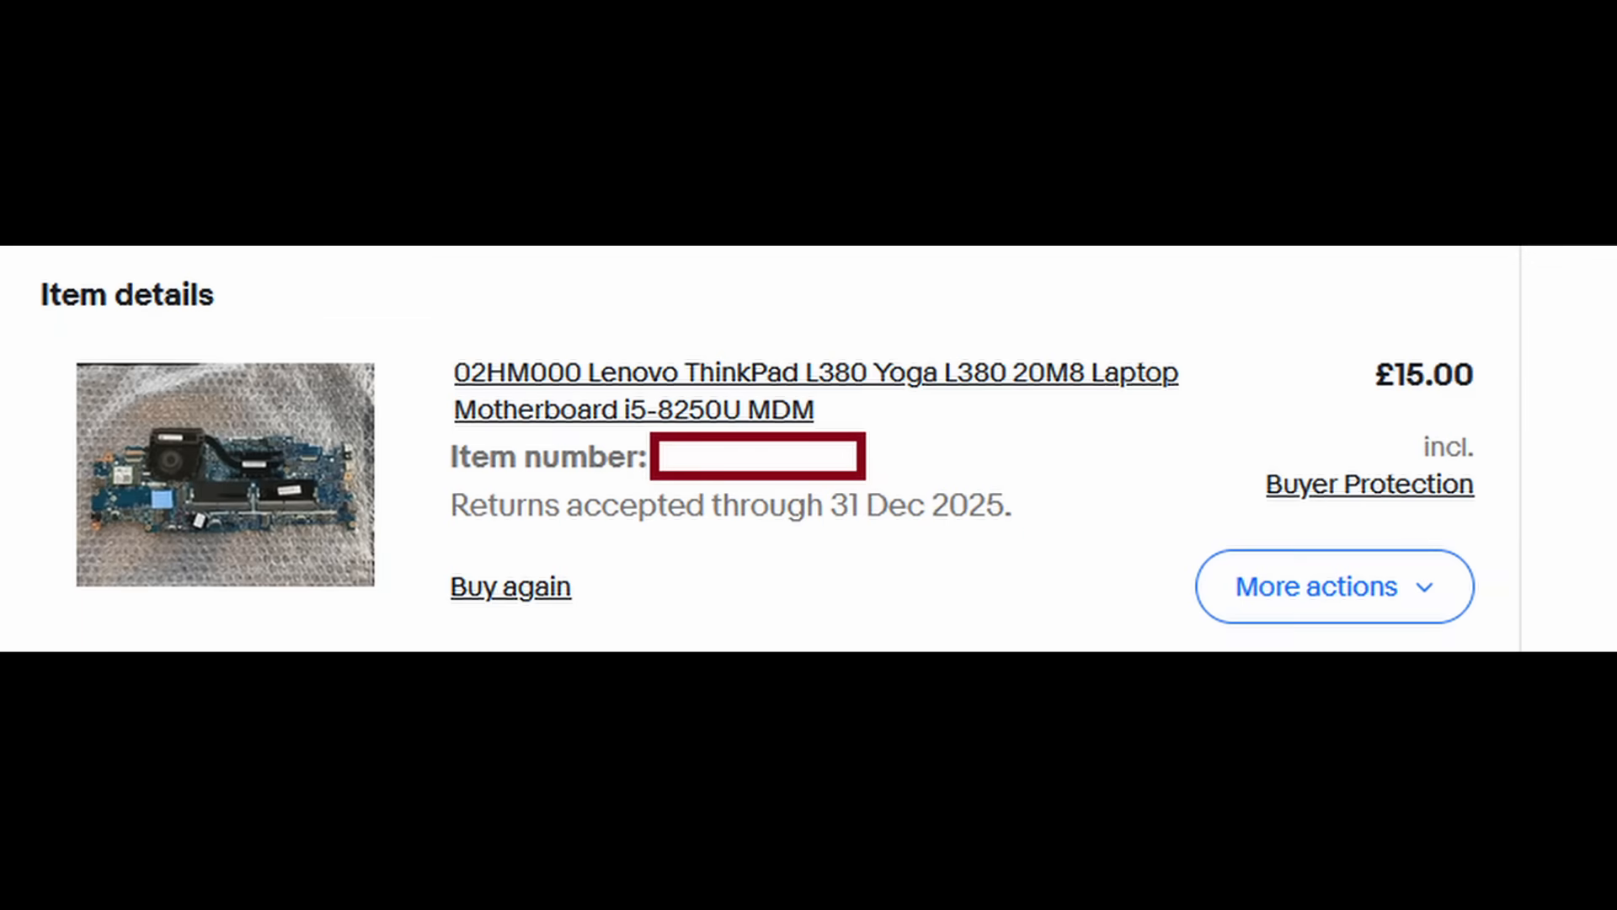
- Add the 58.22 linear dimension over the photo and place the hole-spacing dimension line
scroll(down, 3)
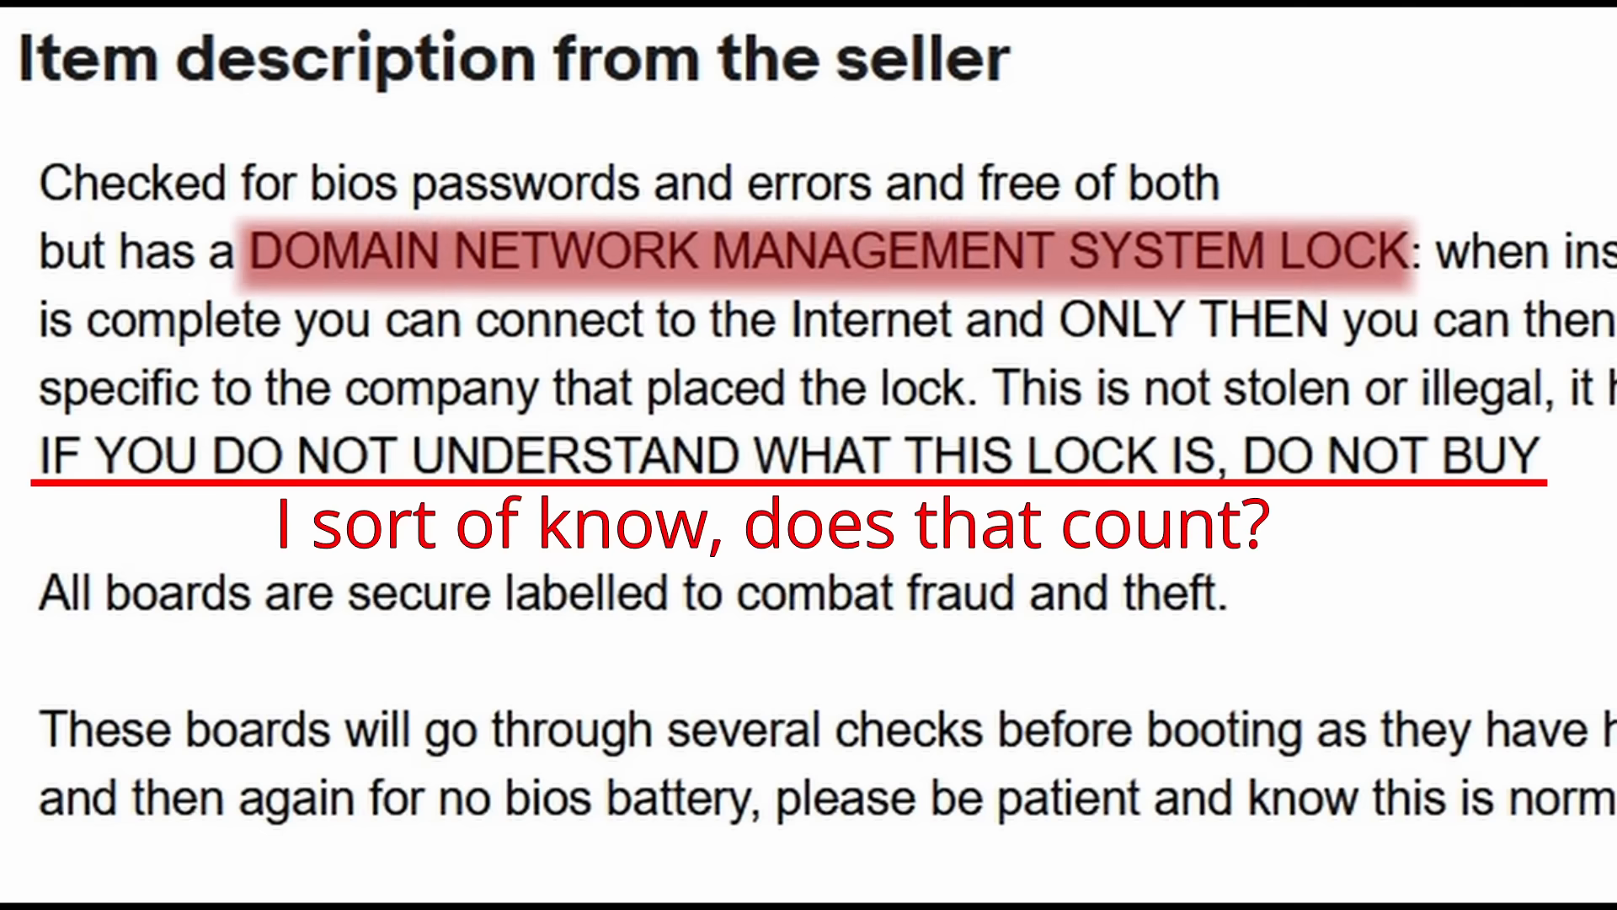
double_click(159, 23)
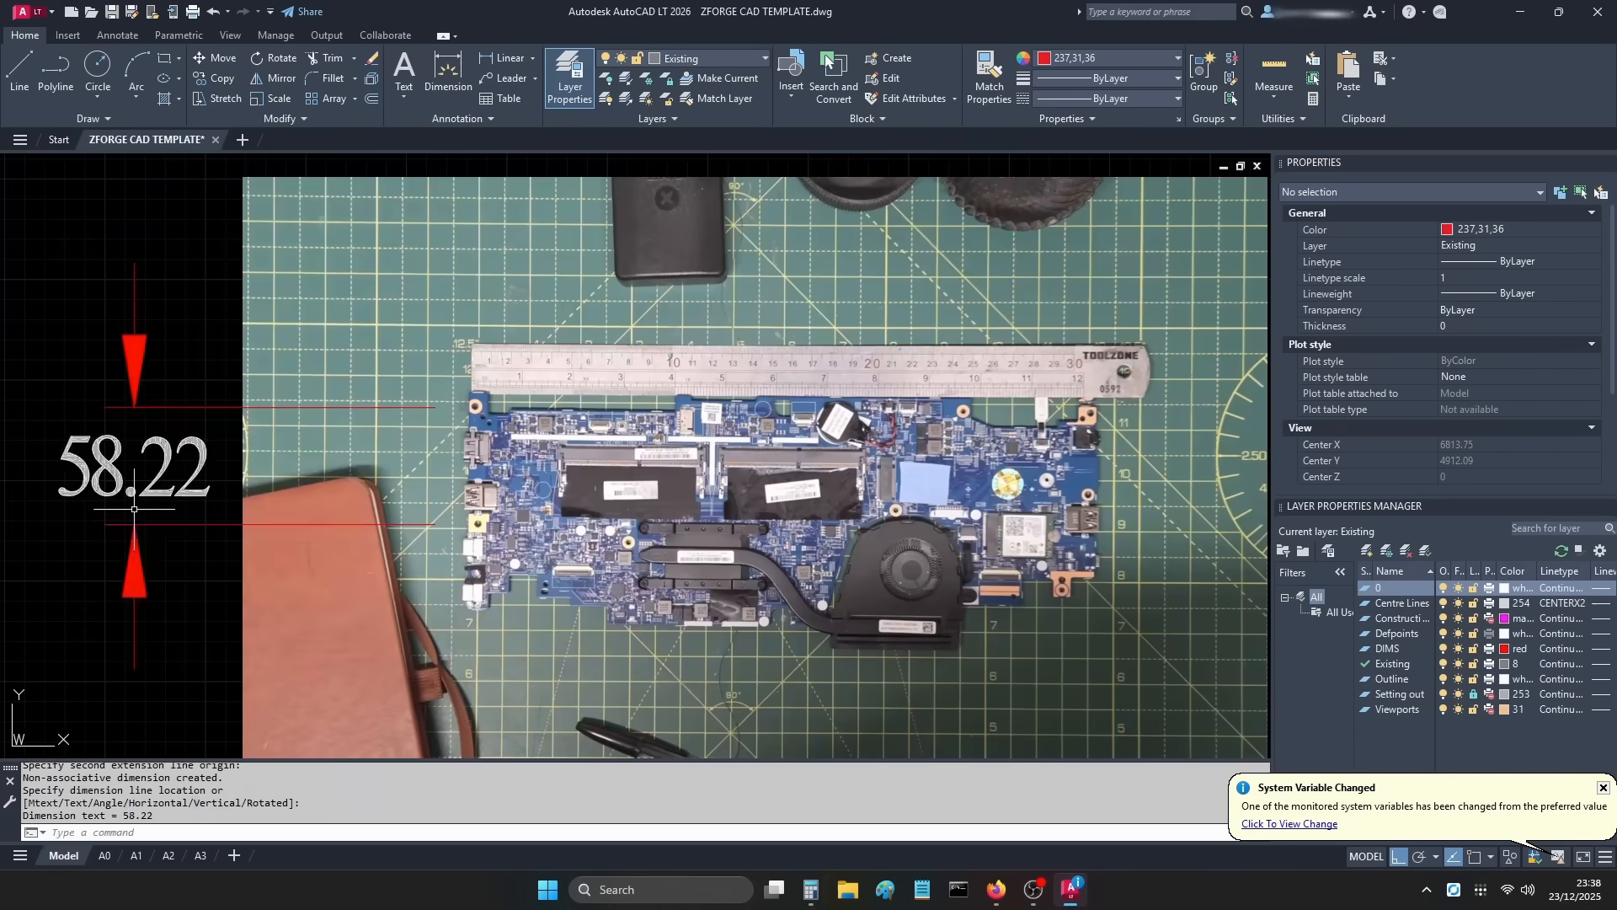
mouse_move(139, 543)
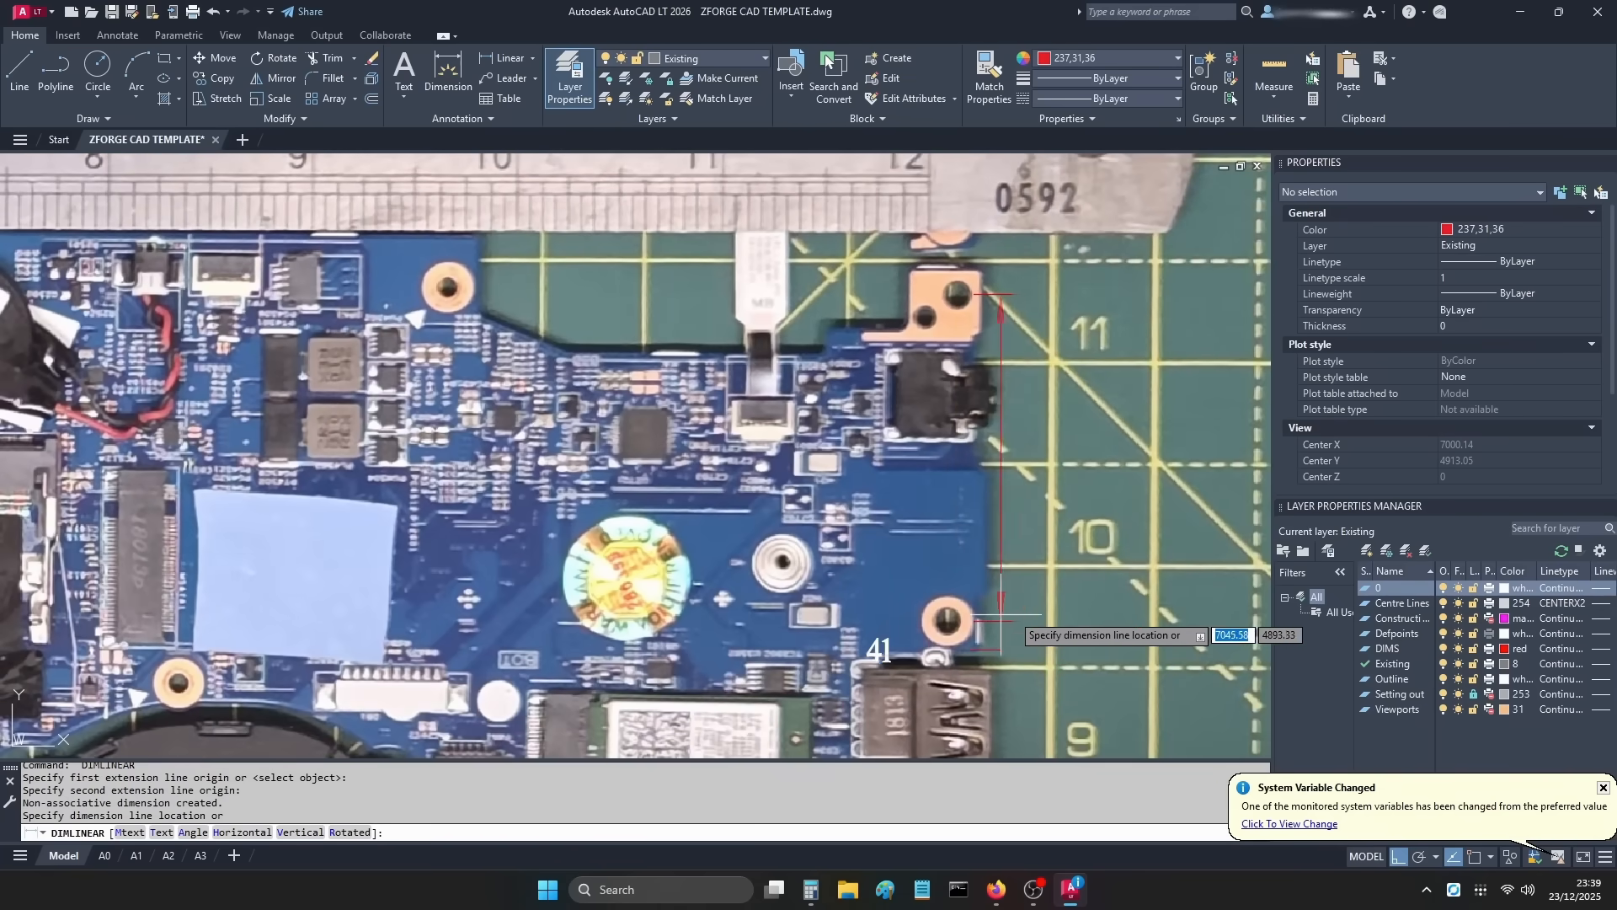
click(1001, 635)
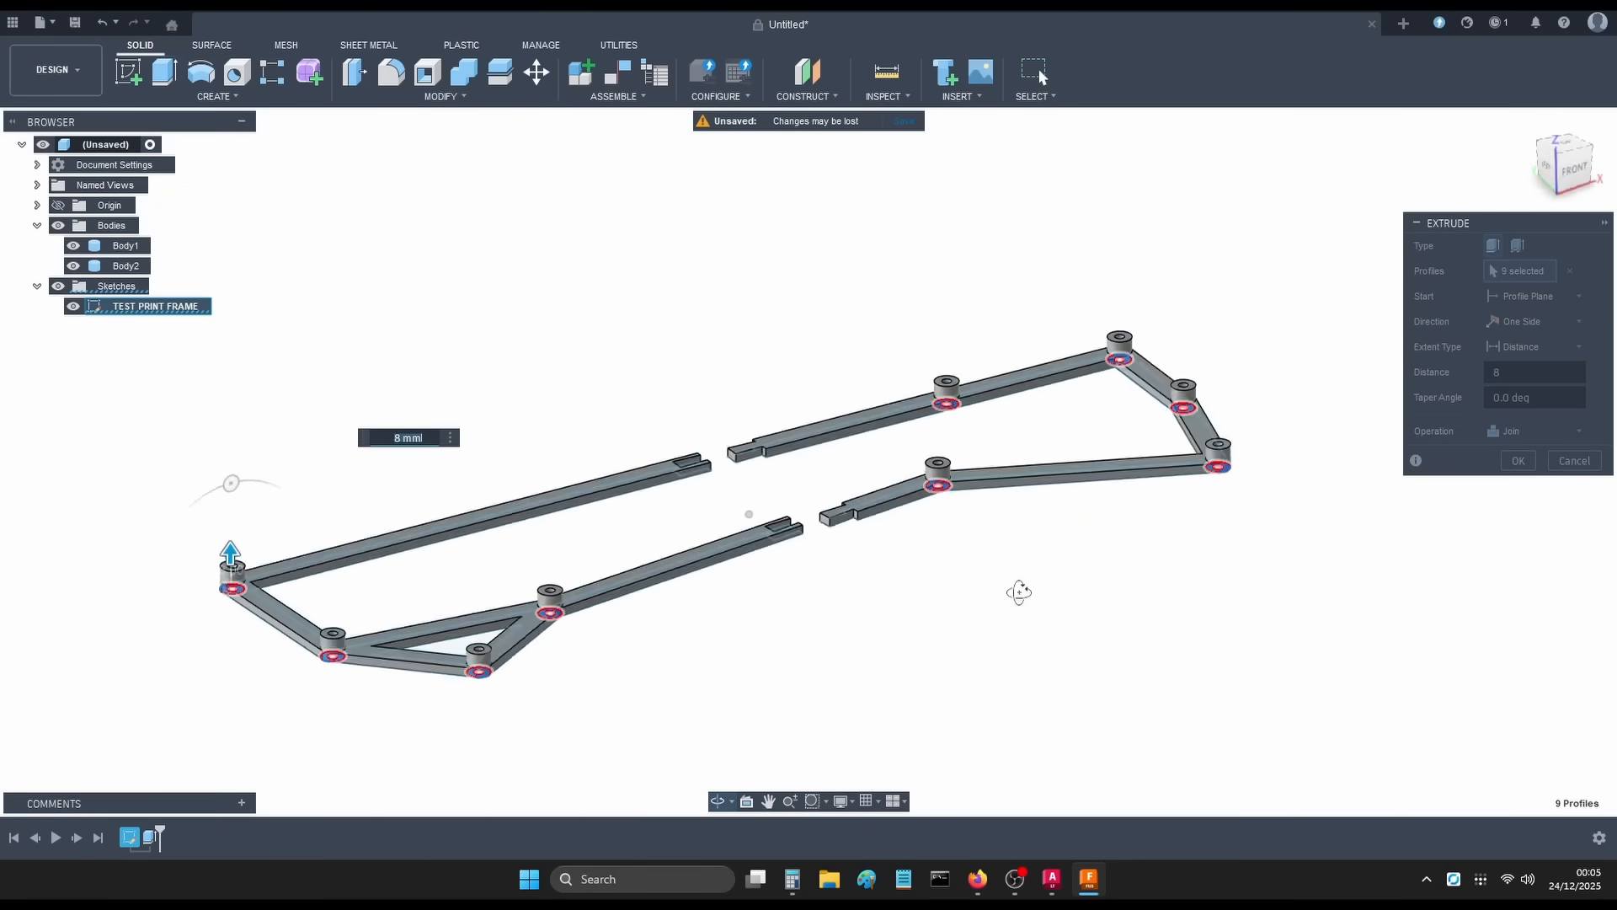
- Extrude the nine TEST PRINT FRAME profiles 8 mm into a solid frame
click(1104, 878)
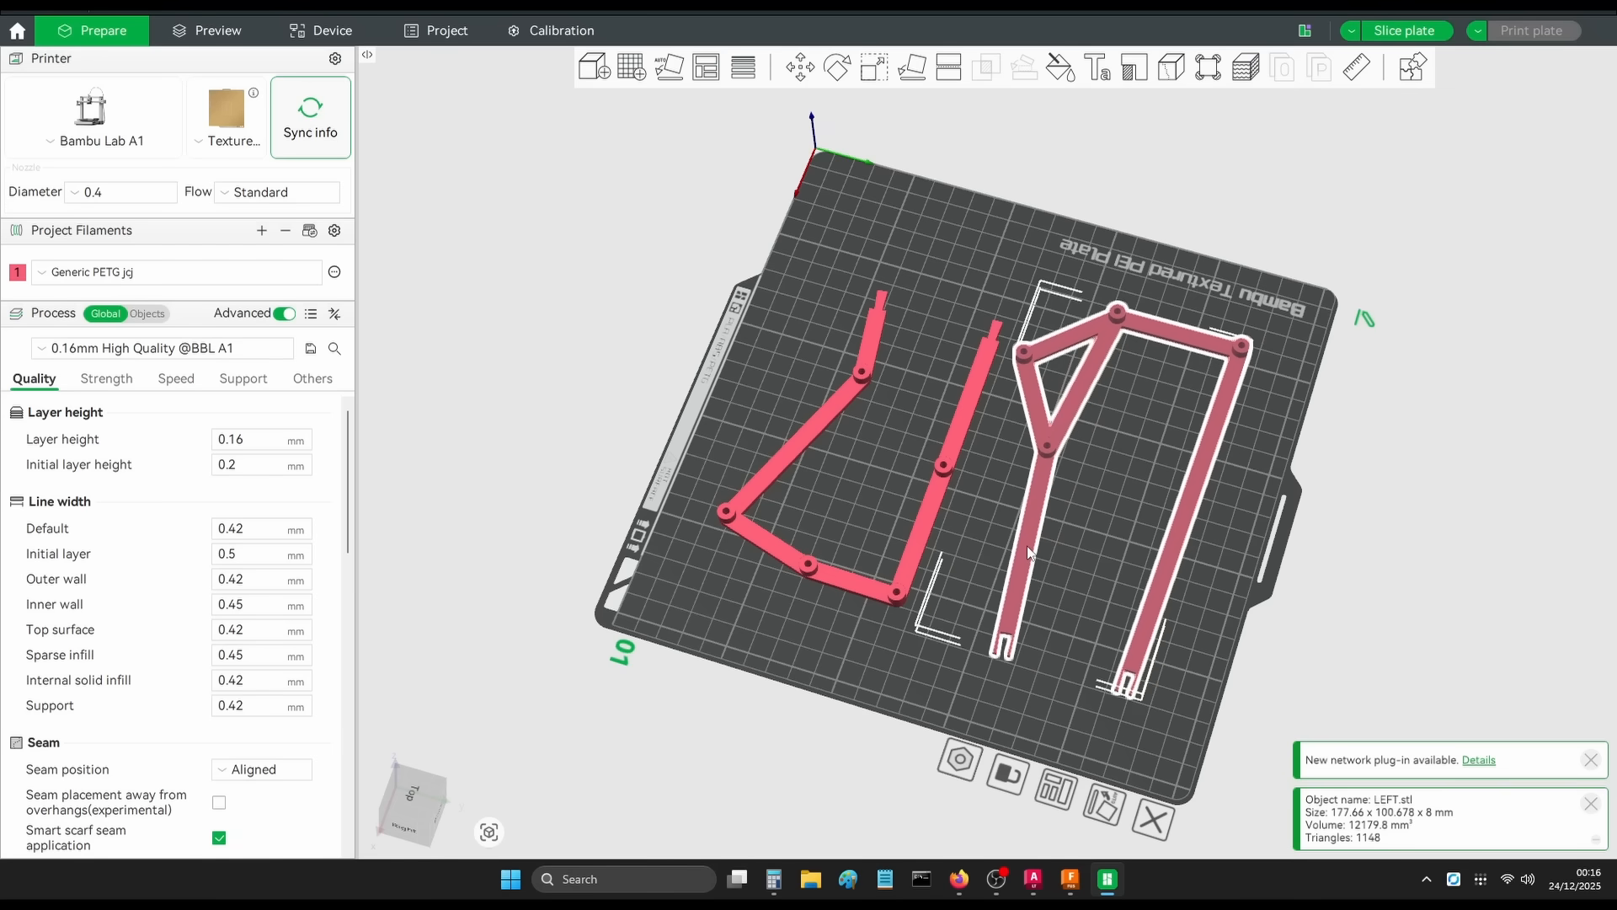